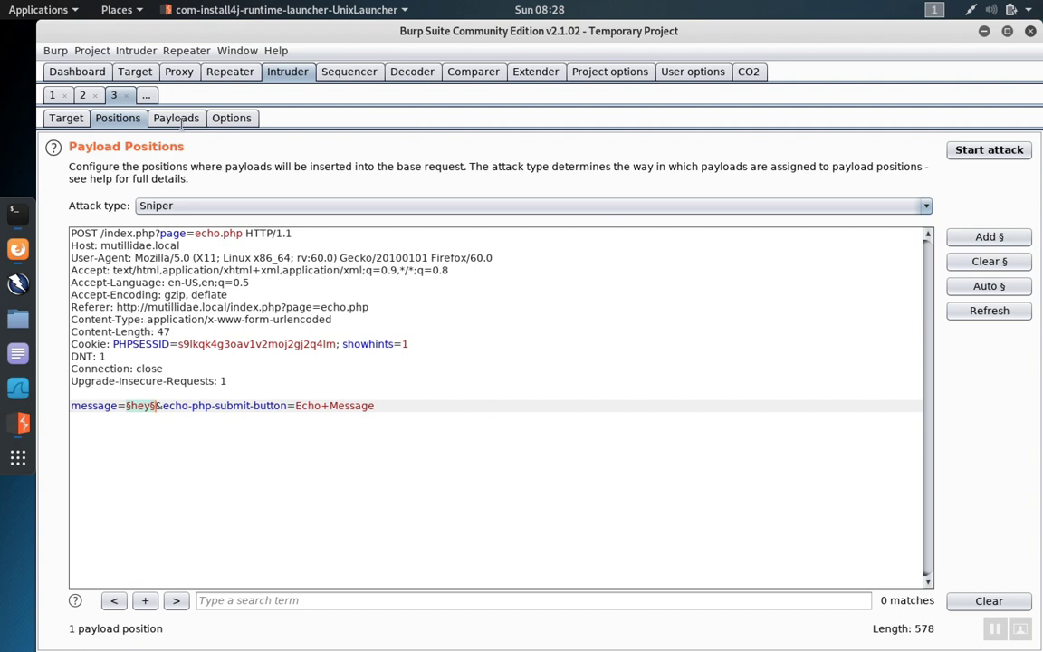
# Step: Add the simple-list payloads 'abc' and '& ls' in Intruder Payloads
pyautogui.click(175, 118)
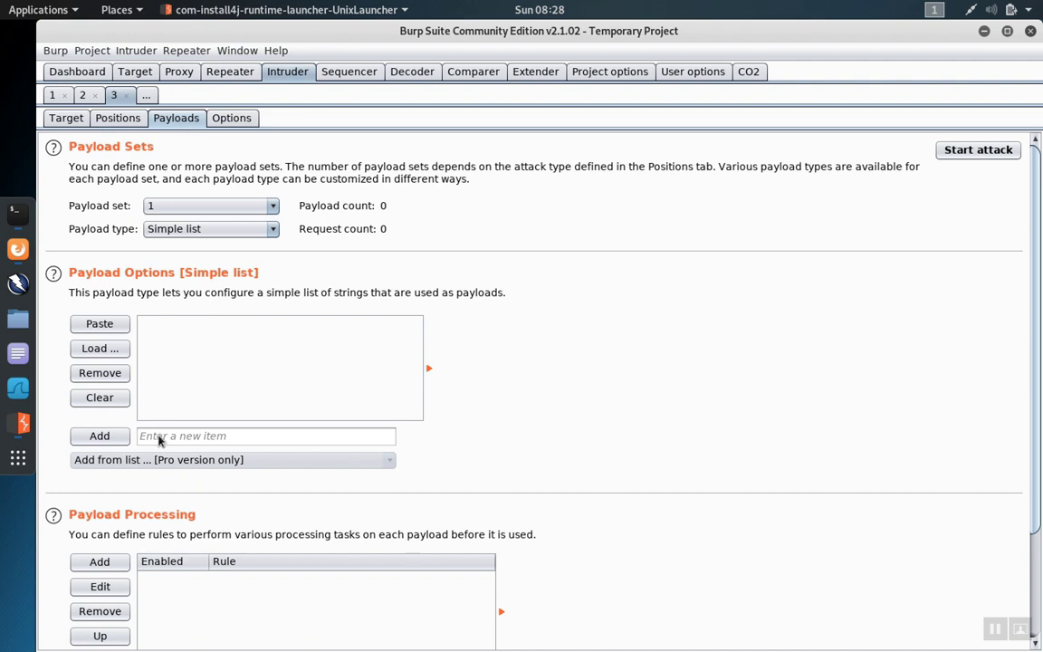
pyautogui.click(265, 434)
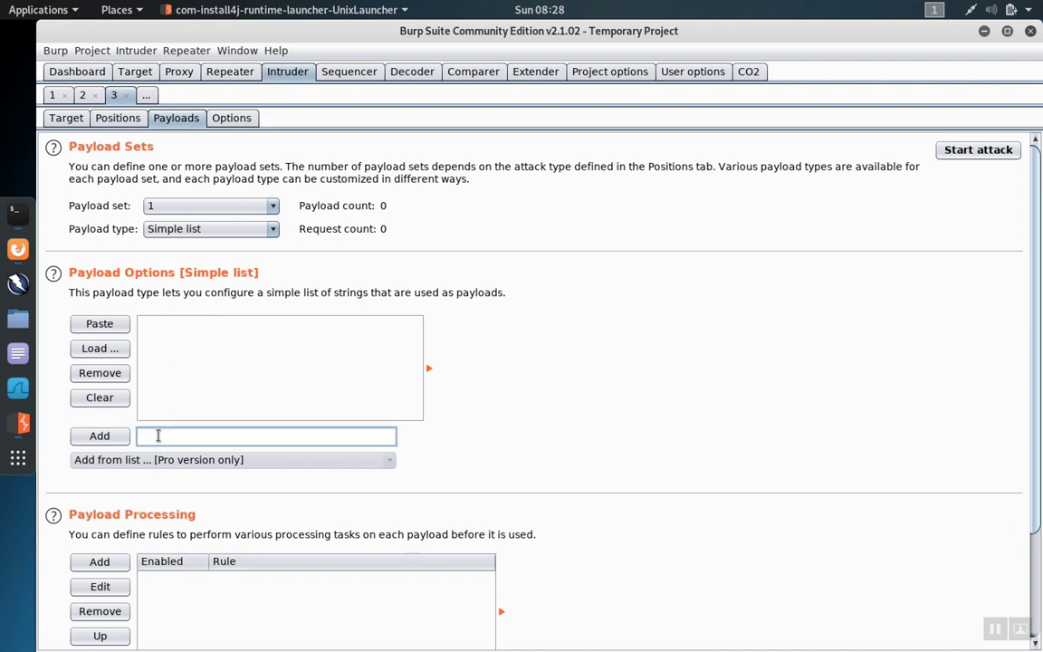
pyautogui.write('abc')
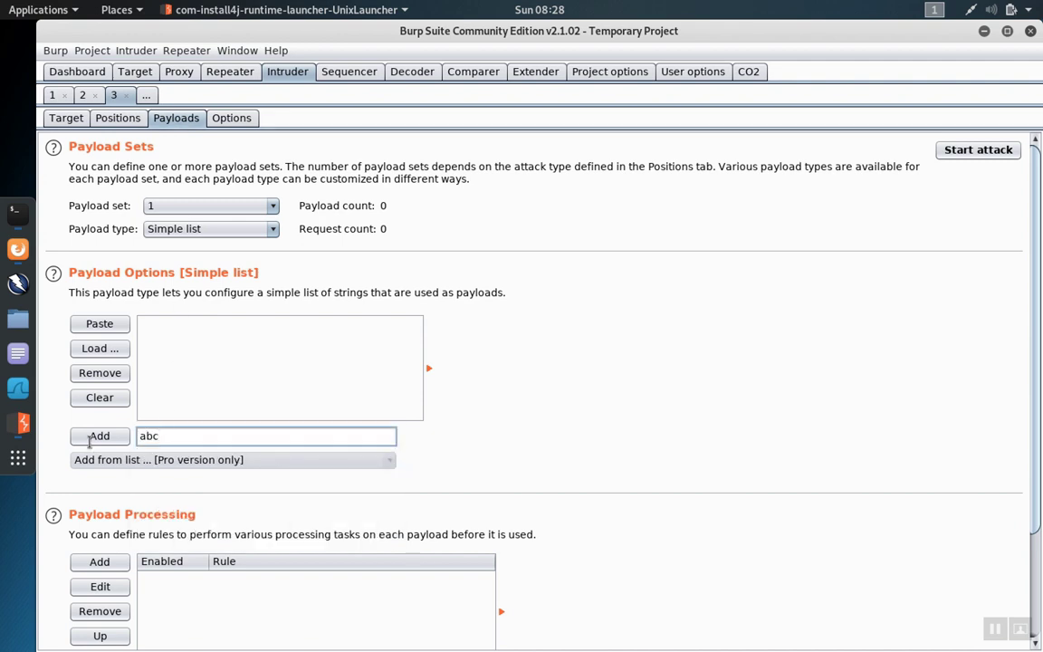
pyautogui.click(99, 434)
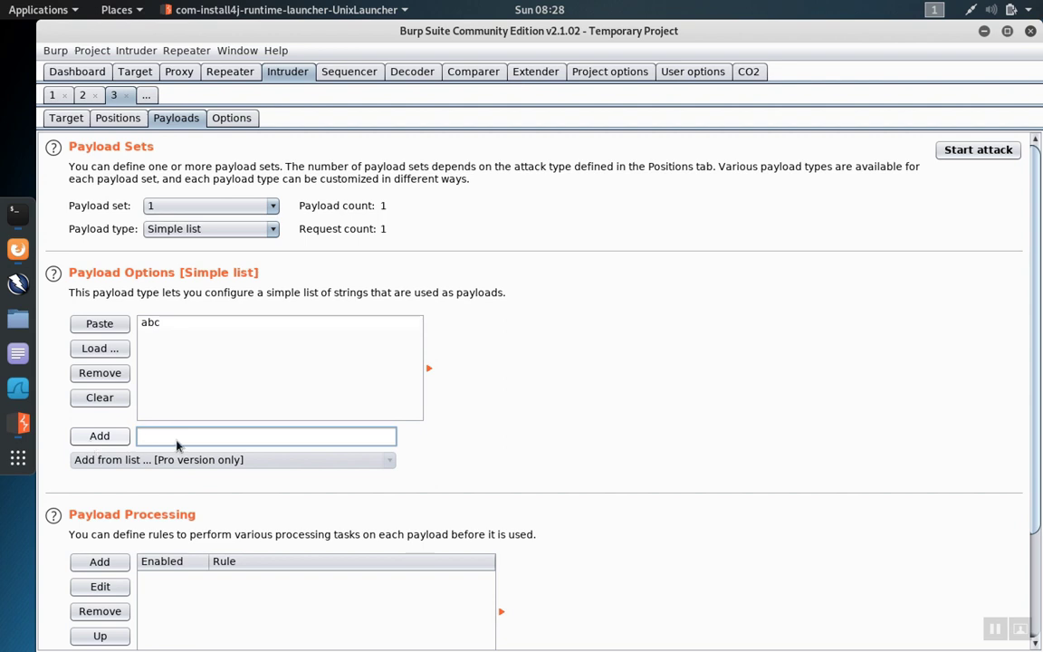
pyautogui.write('& ls')
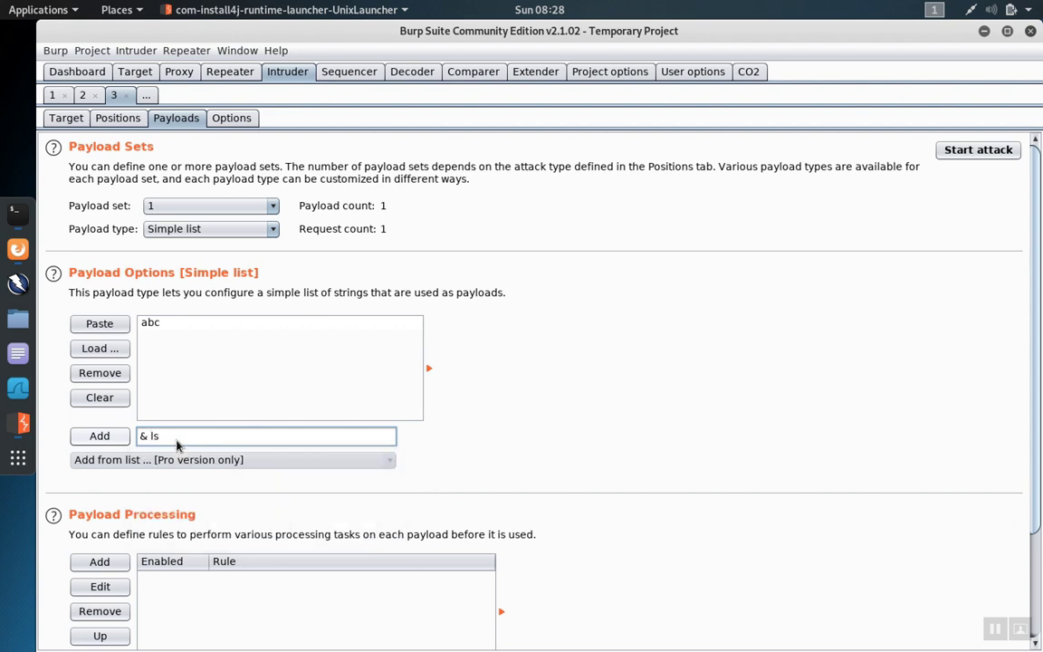
pyautogui.click(99, 435)
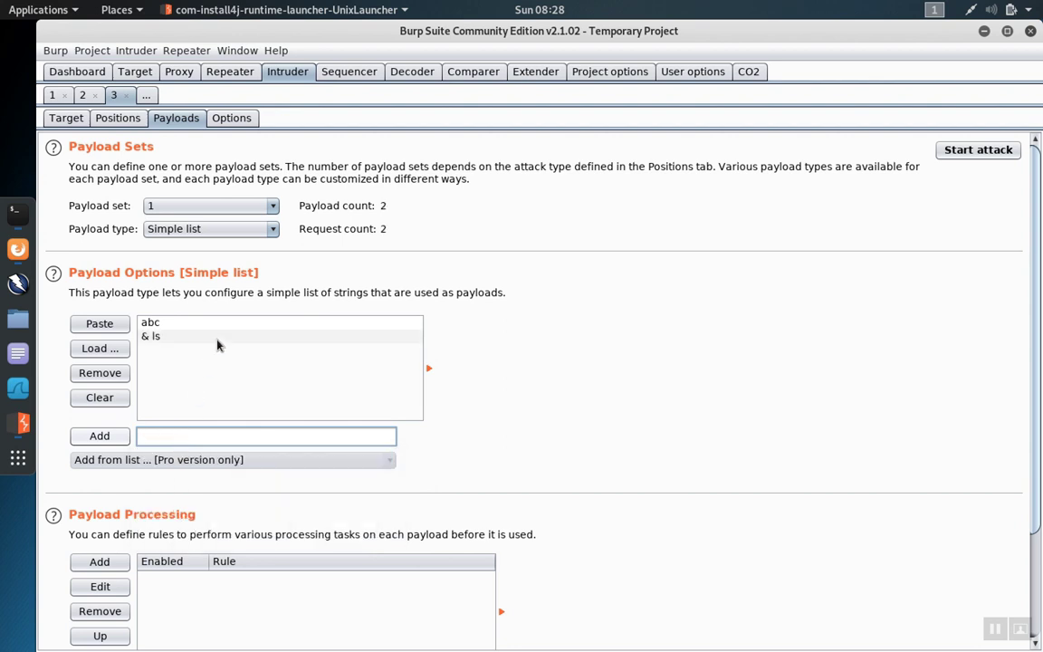
# Step: Start the Intruder attack and dismiss the Community Edition notice
pyautogui.click(978, 149)
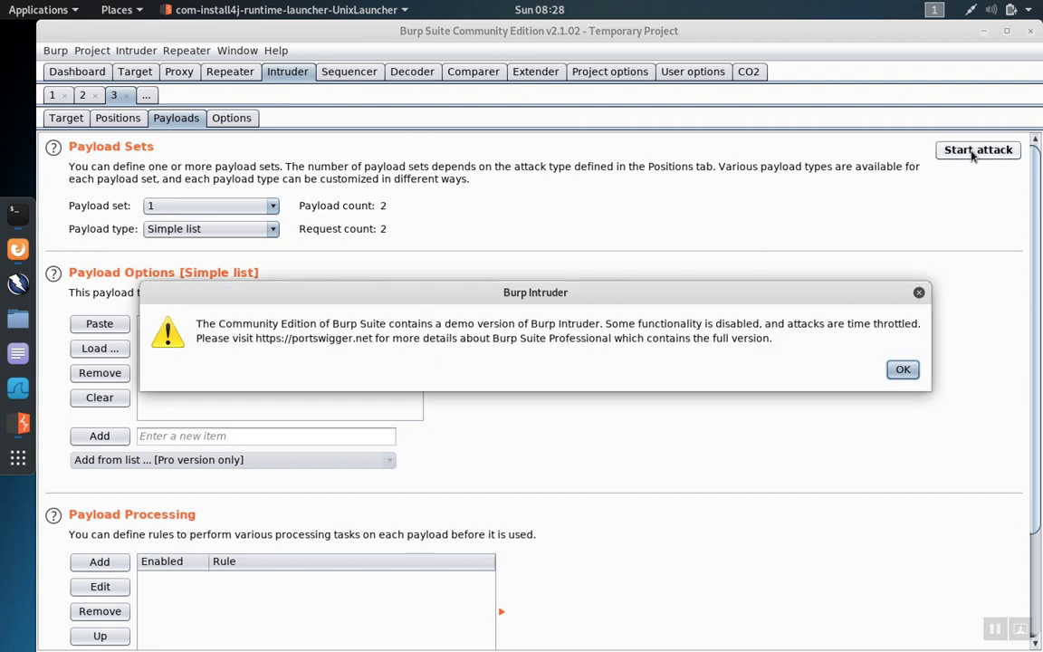
pyautogui.click(902, 370)
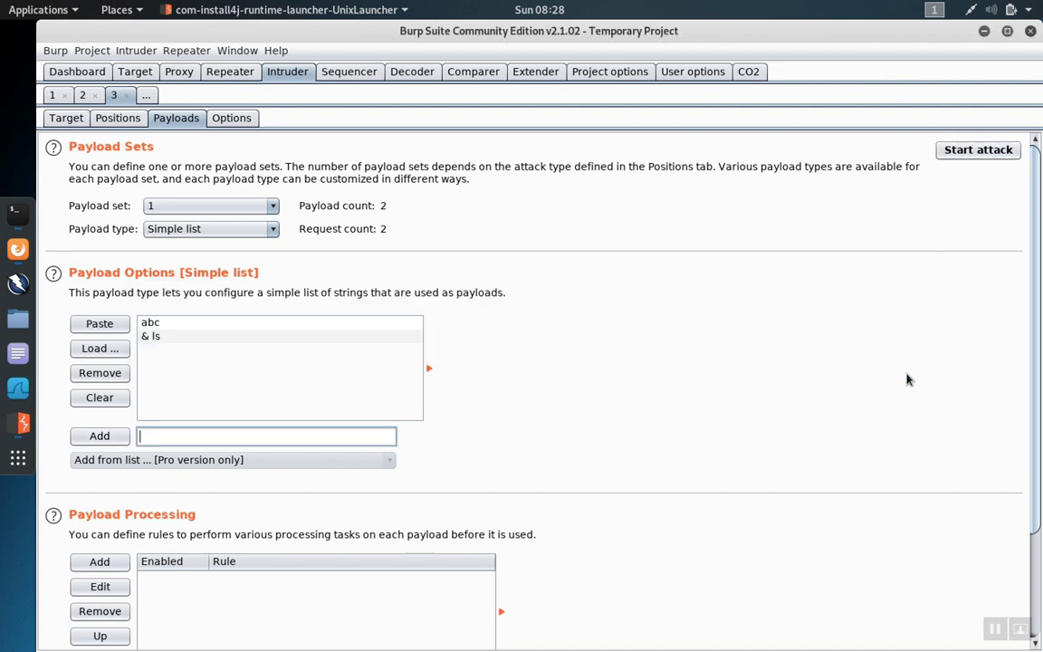
pyautogui.click(978, 149)
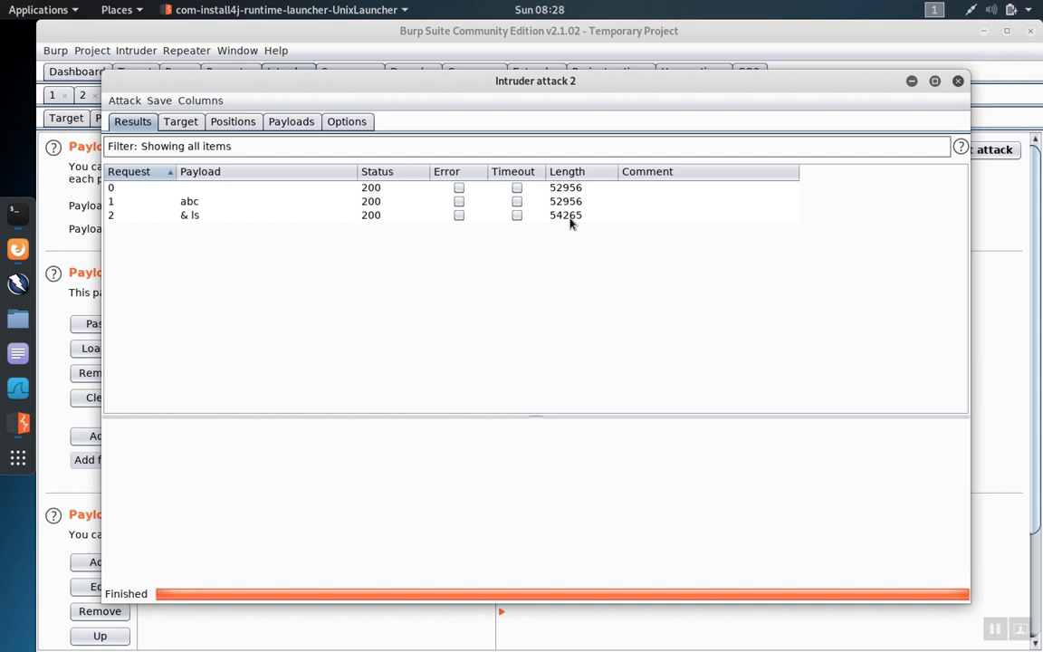
pyautogui.moveTo(177, 203)
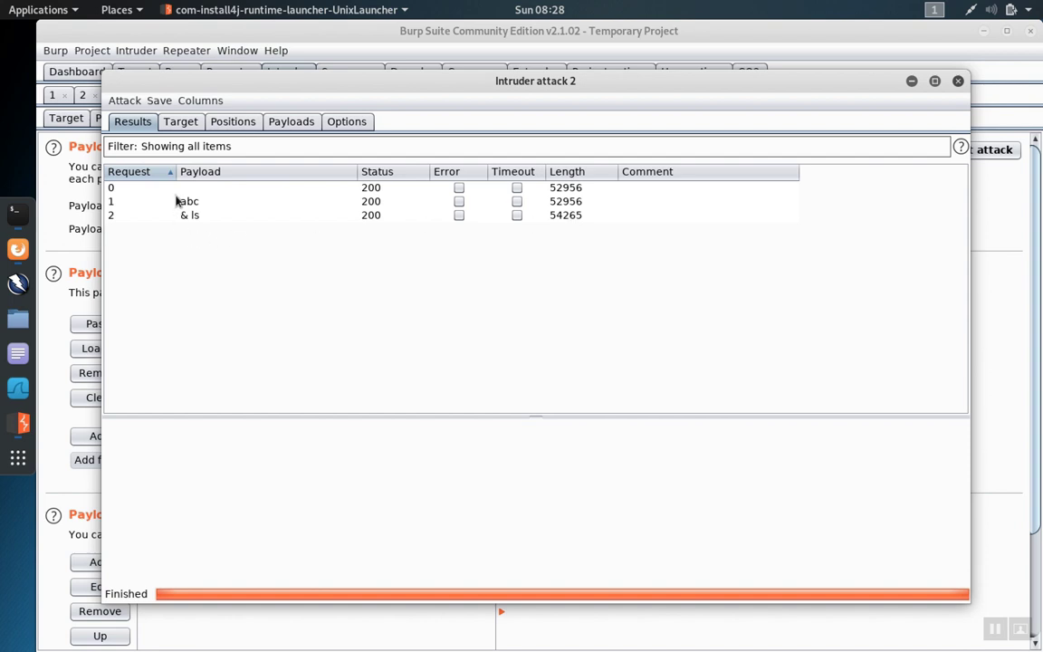
# Step: Select the abc and '& ls' result rows and send their responses to Comparer
pyautogui.click(190, 201)
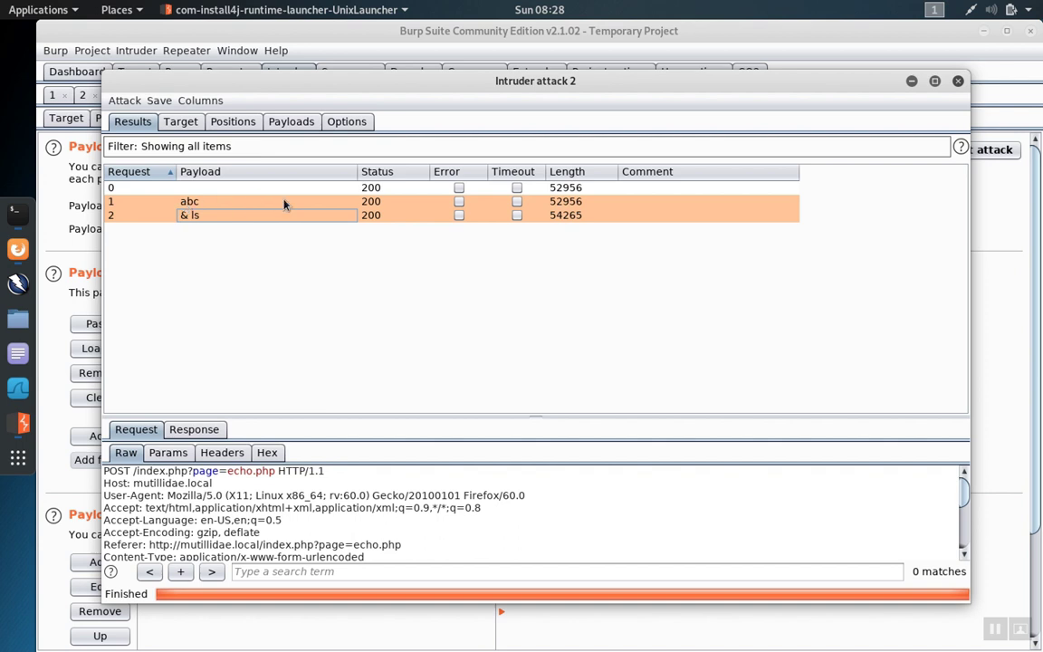
pyautogui.moveTo(572, 215)
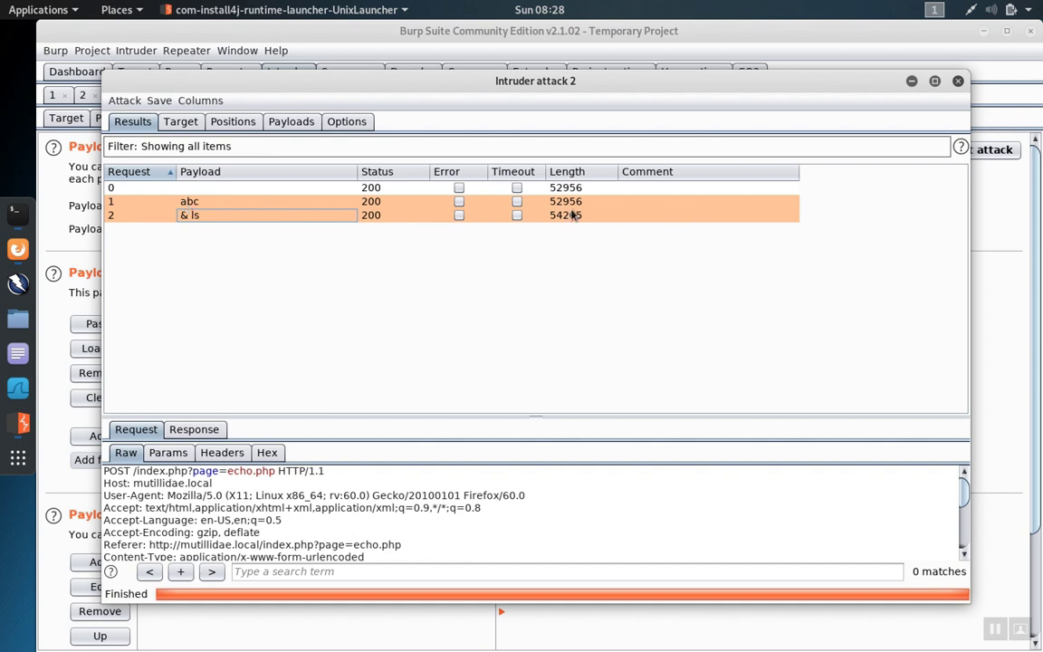
pyautogui.moveTo(642, 213)
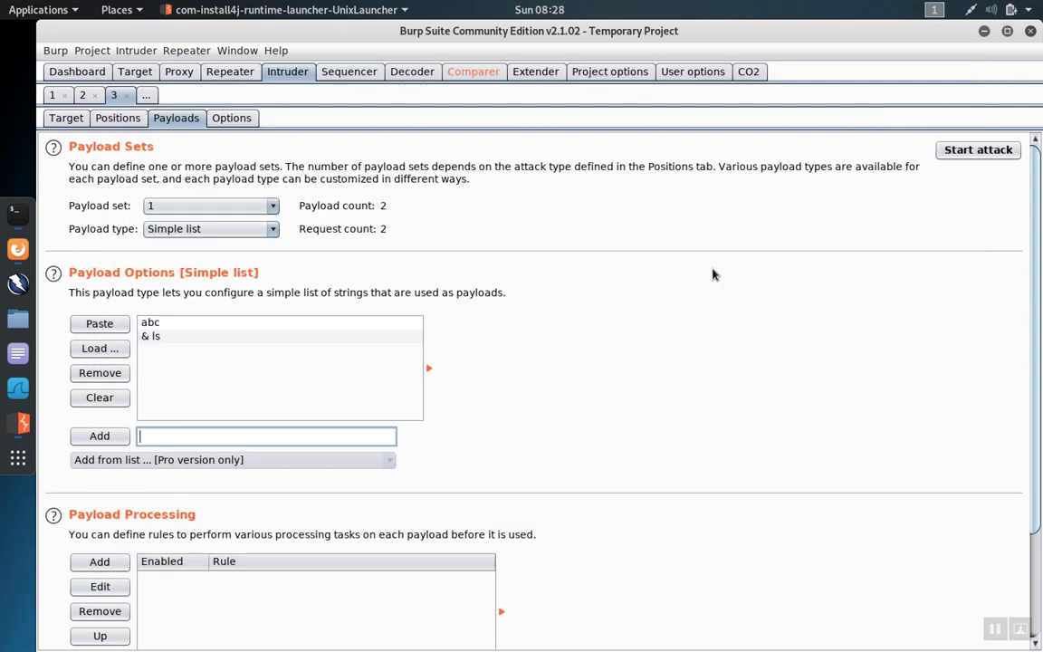
# Step: Run a Words comparison of items 1 and 2 in Comparer, reporting 3 differences
pyautogui.click(472, 73)
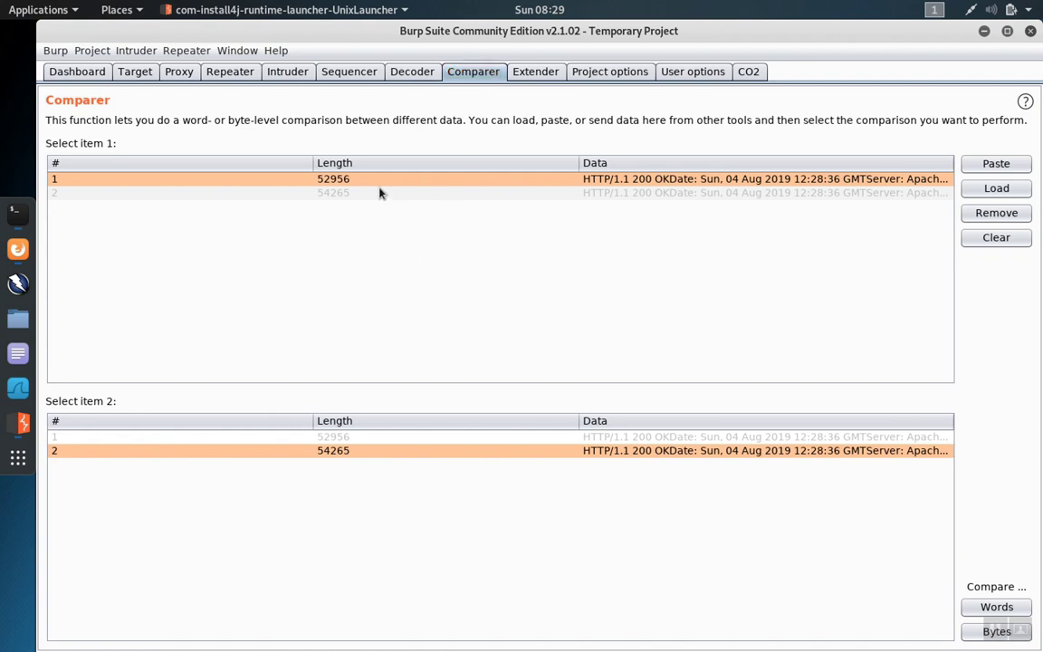
pyautogui.moveTo(380, 182)
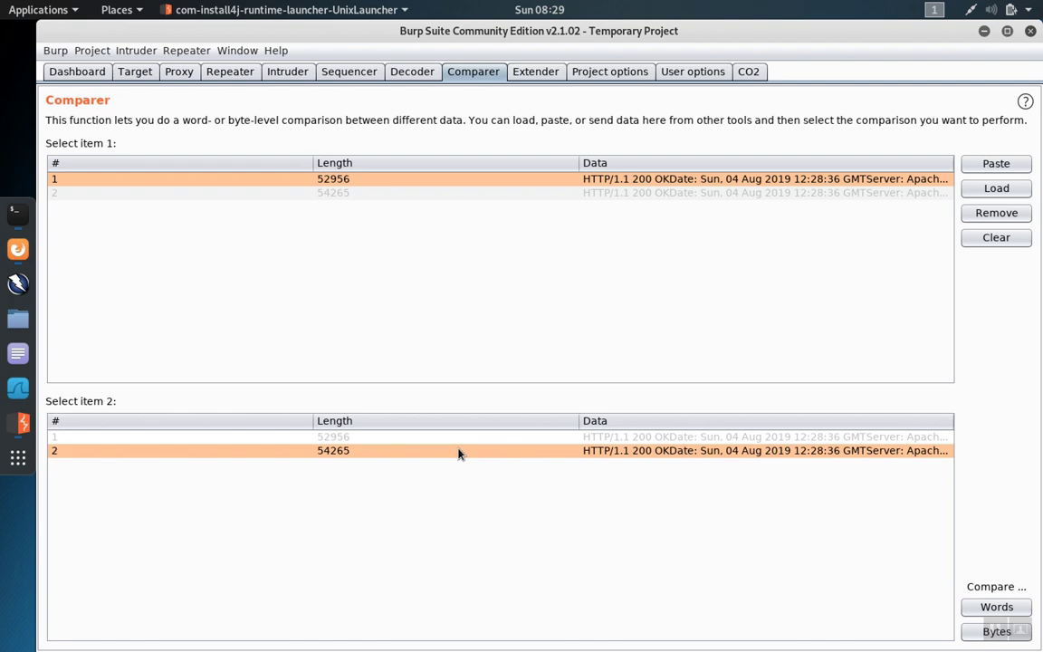
pyautogui.moveTo(863, 586)
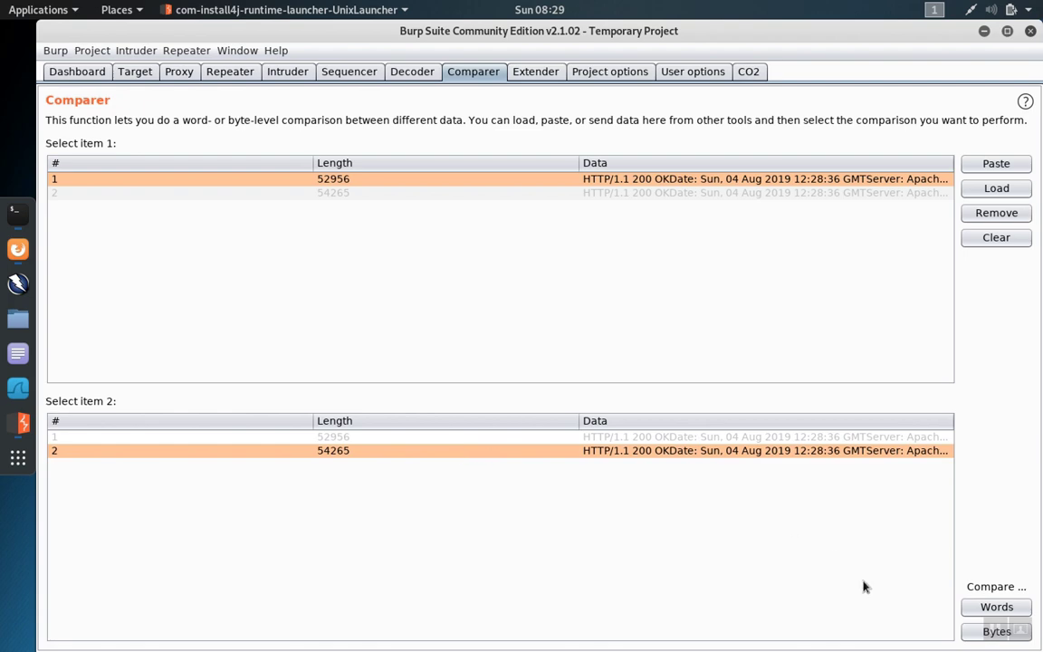
pyautogui.click(996, 607)
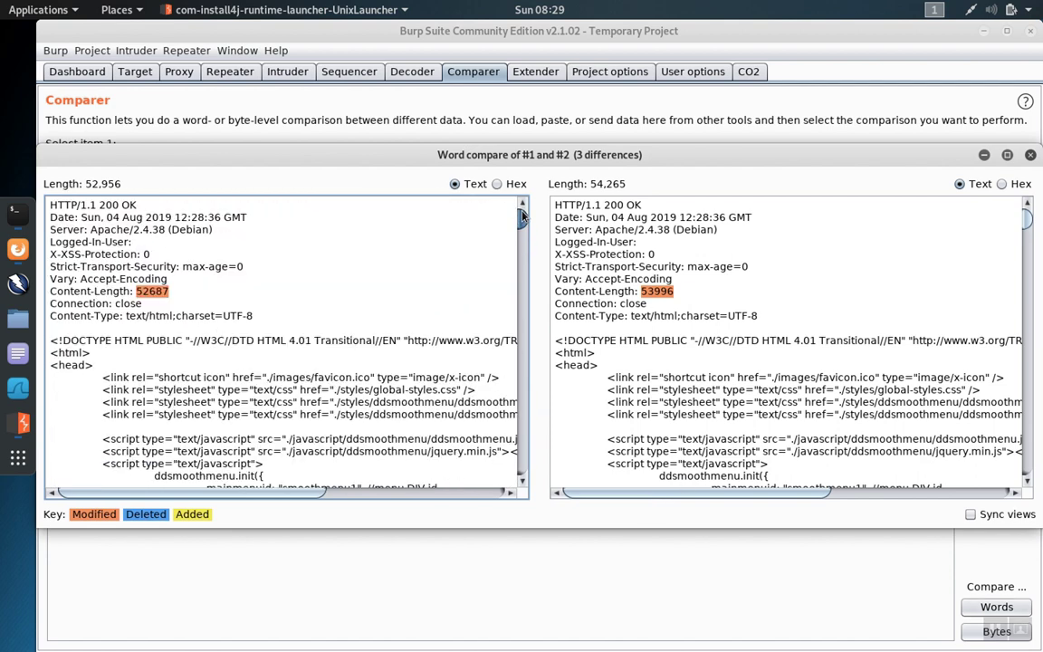
# Step: Scroll the word compare to the highlighted ls file listing, then close the comparison window
pyautogui.click(971, 514)
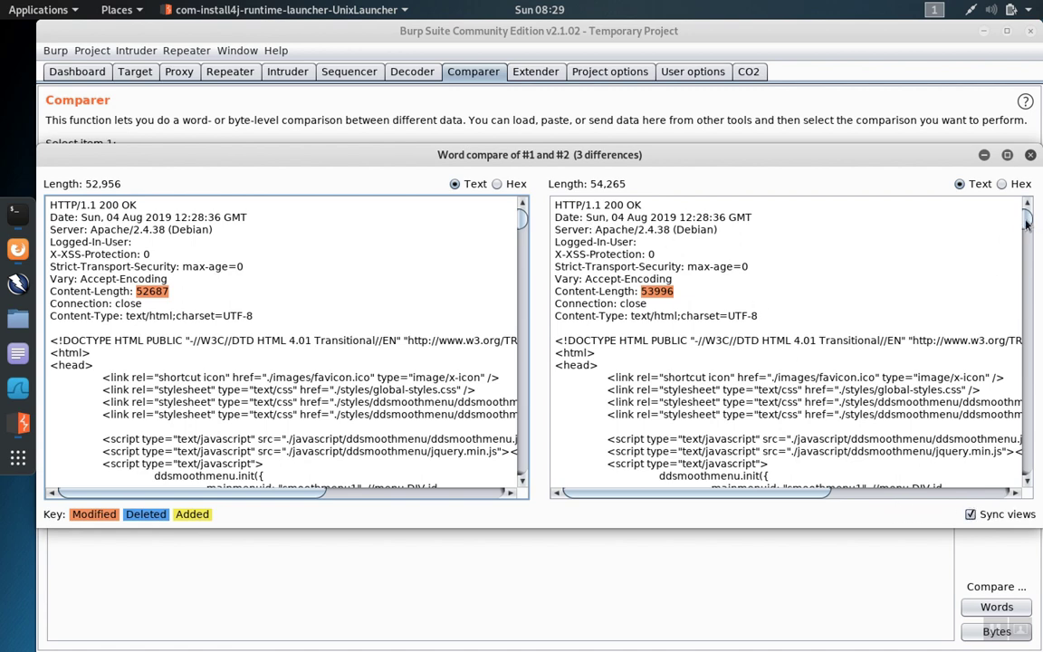
pyautogui.scroll(-3)
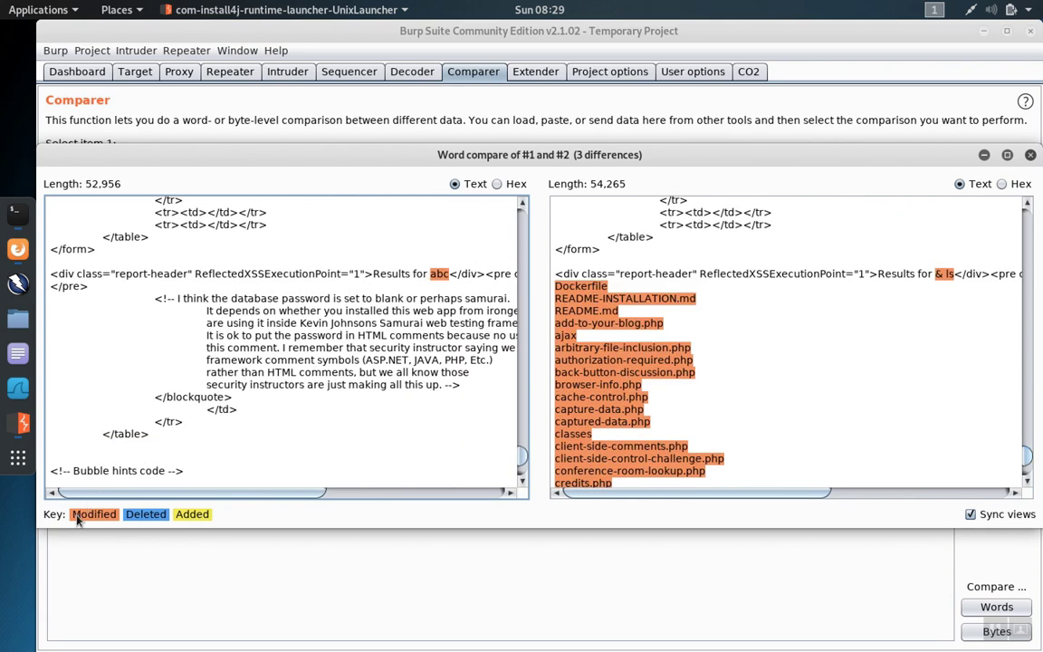
pyautogui.moveTo(673, 391)
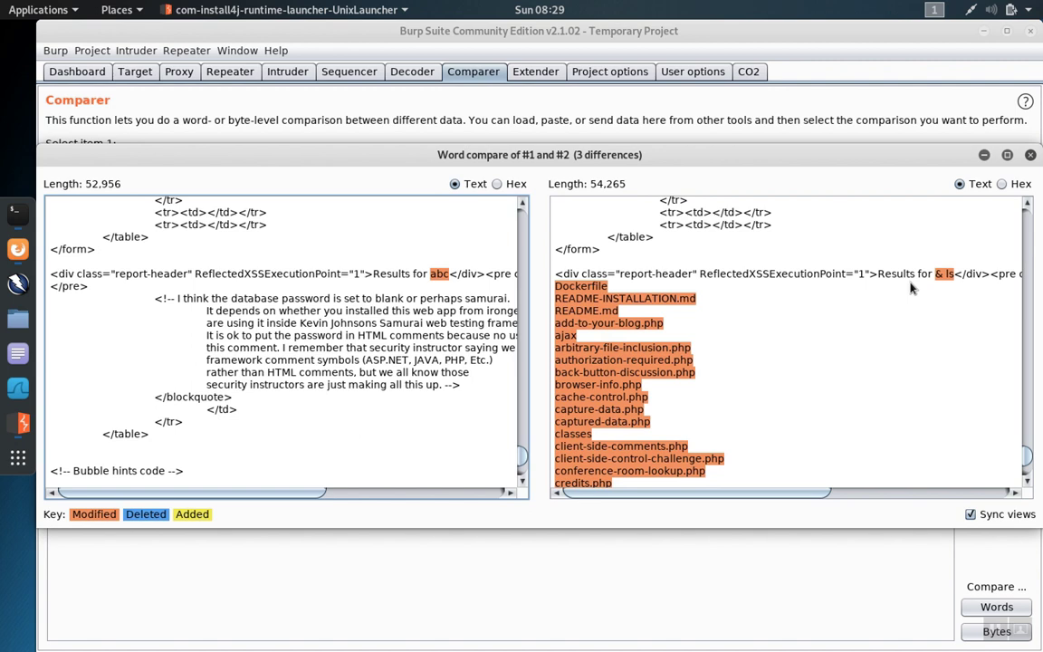
pyautogui.moveTo(570, 334)
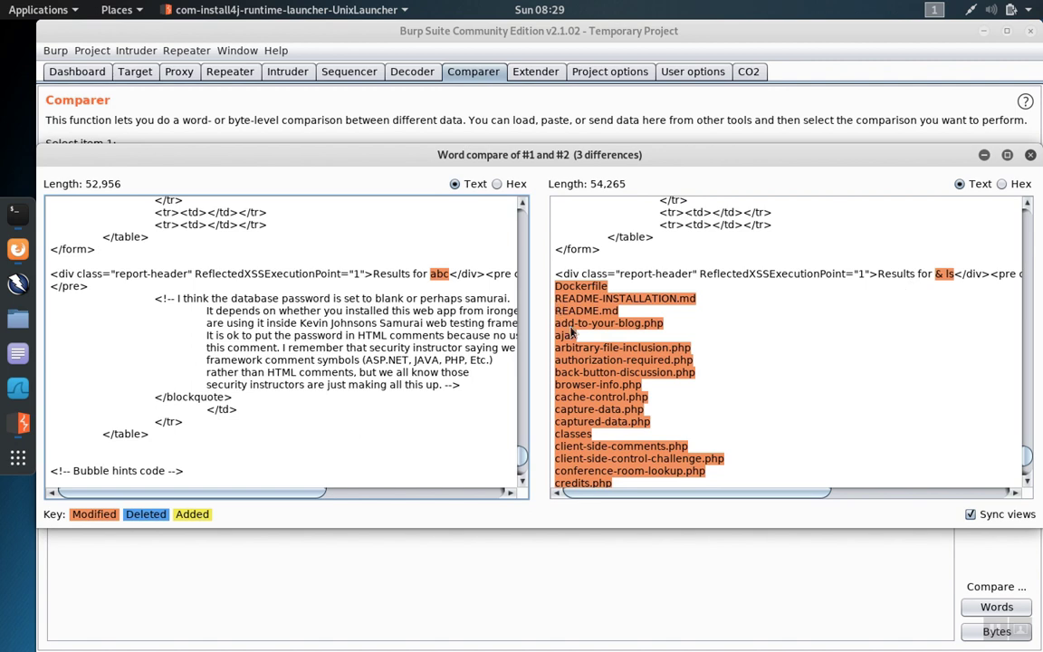
pyautogui.moveTo(594, 322)
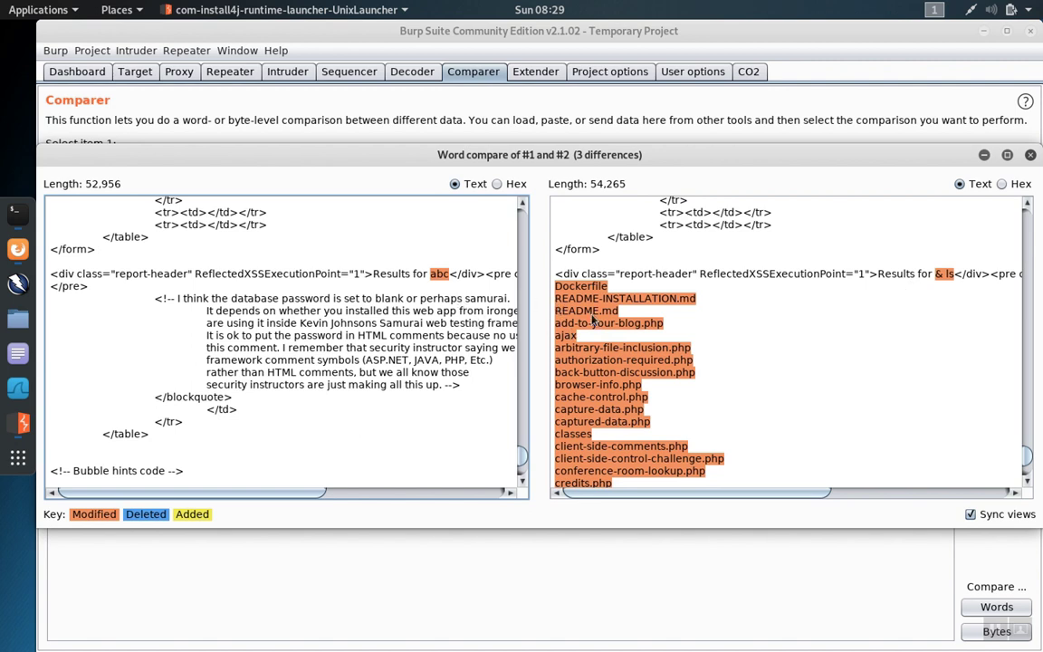
pyautogui.moveTo(438, 290)
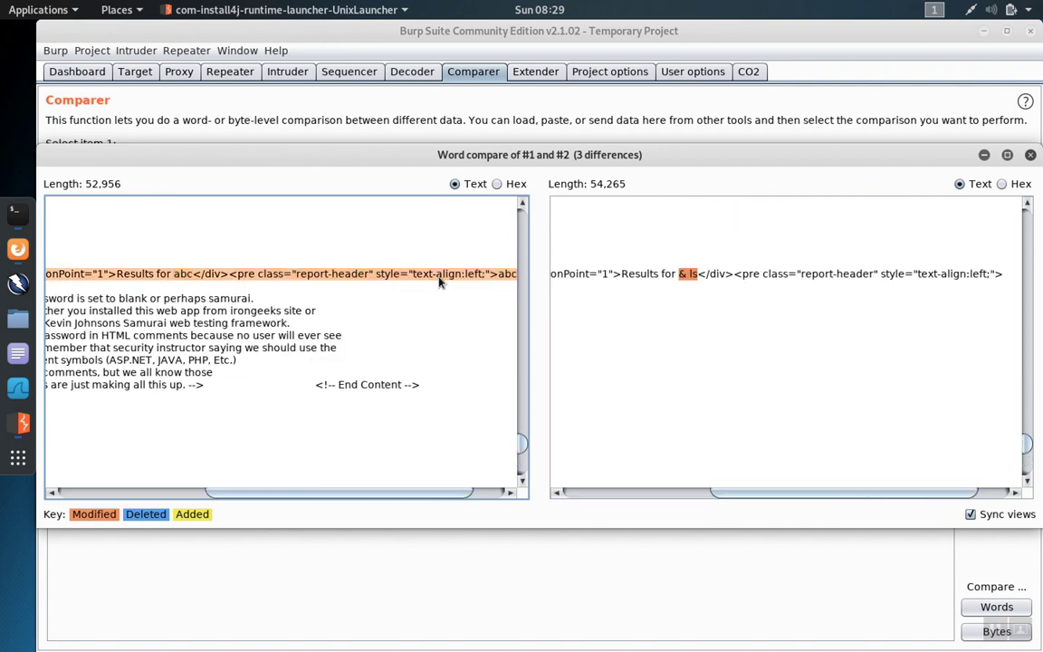
pyautogui.moveTo(754, 496)
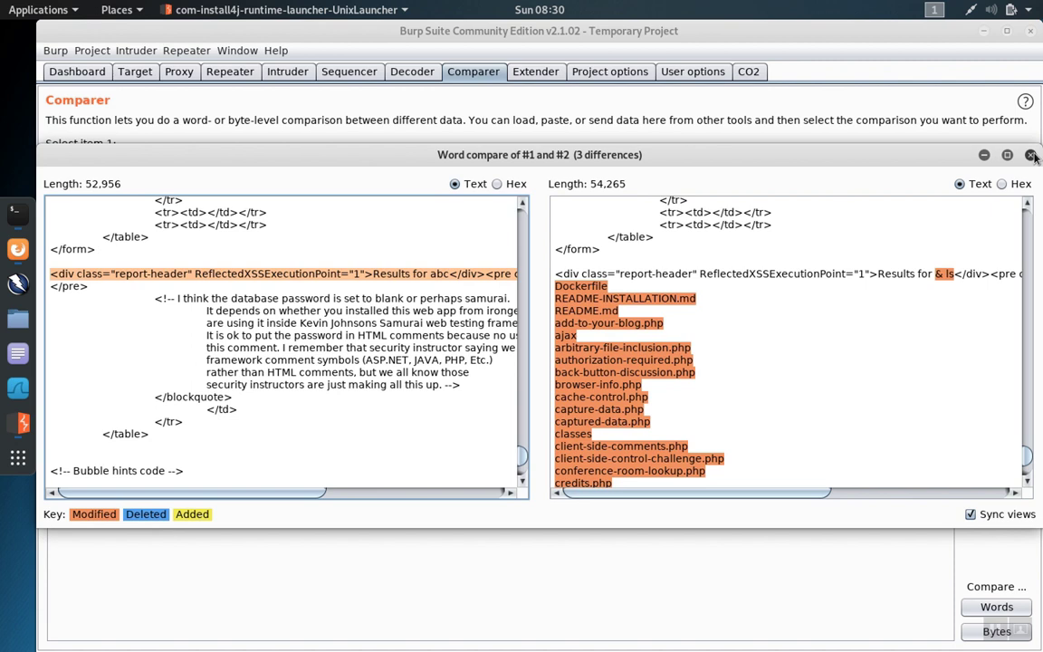
pyautogui.click(1031, 155)
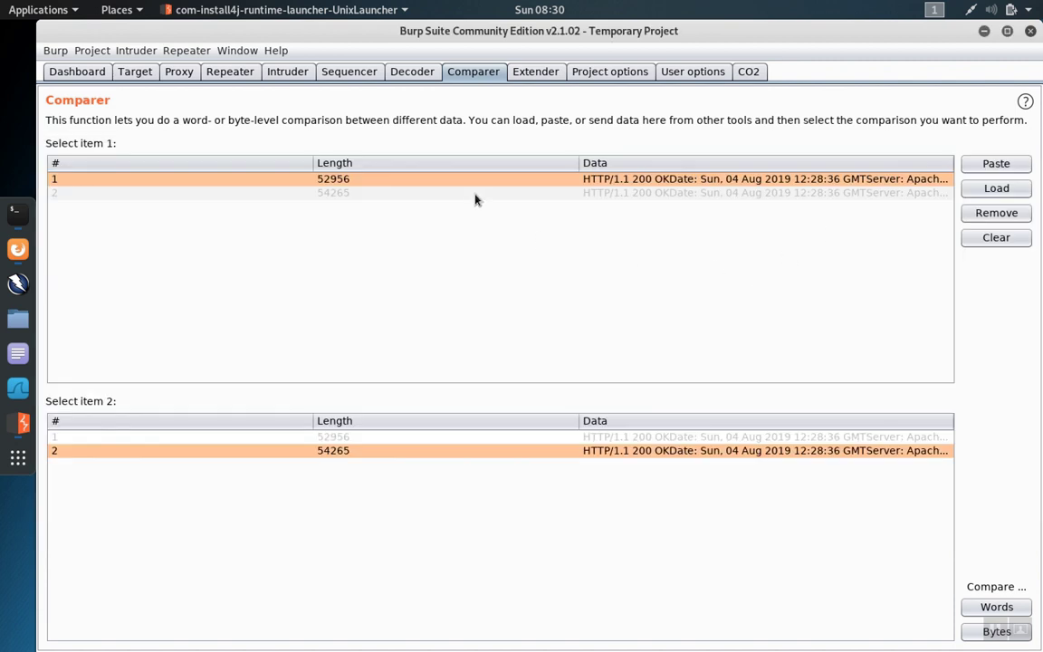
pyautogui.moveTo(996, 630)
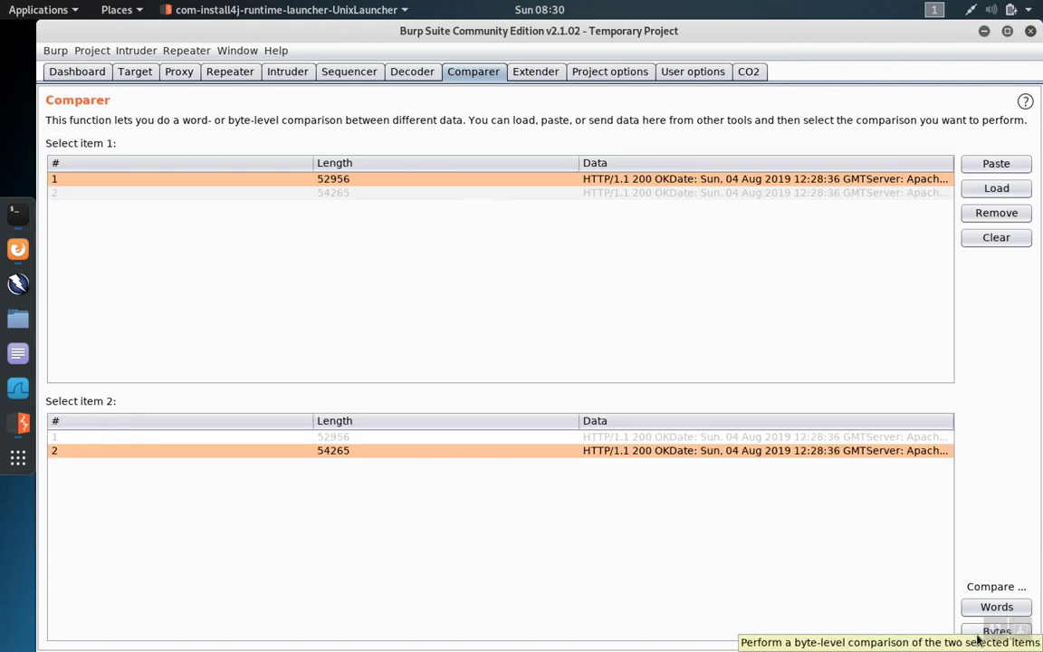